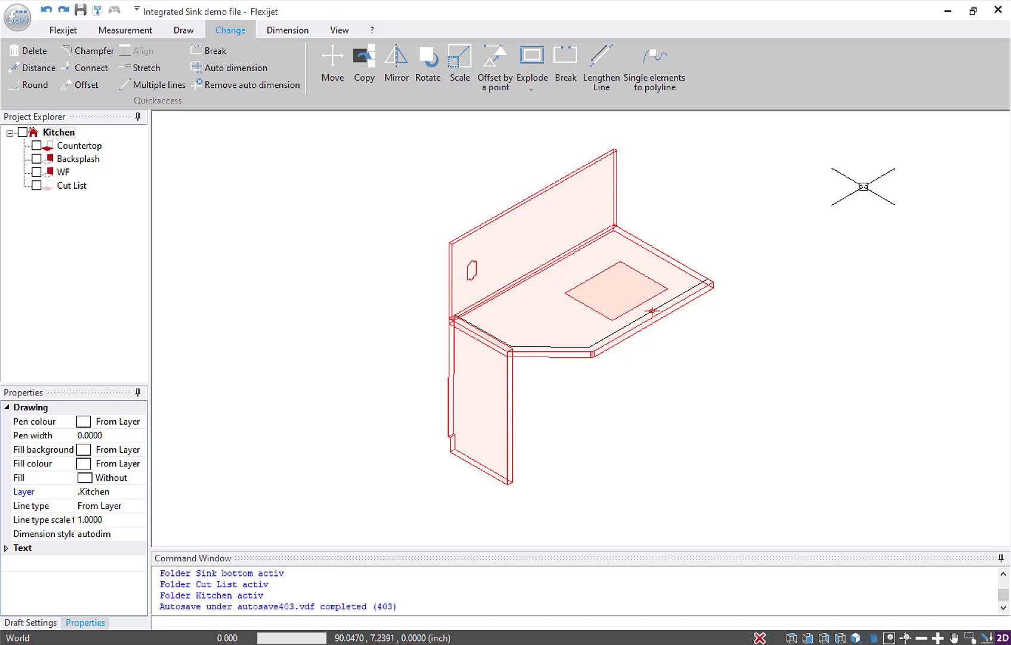
Activate the Countertop folder to display its outline with the sink cutout.
left_click(83, 145)
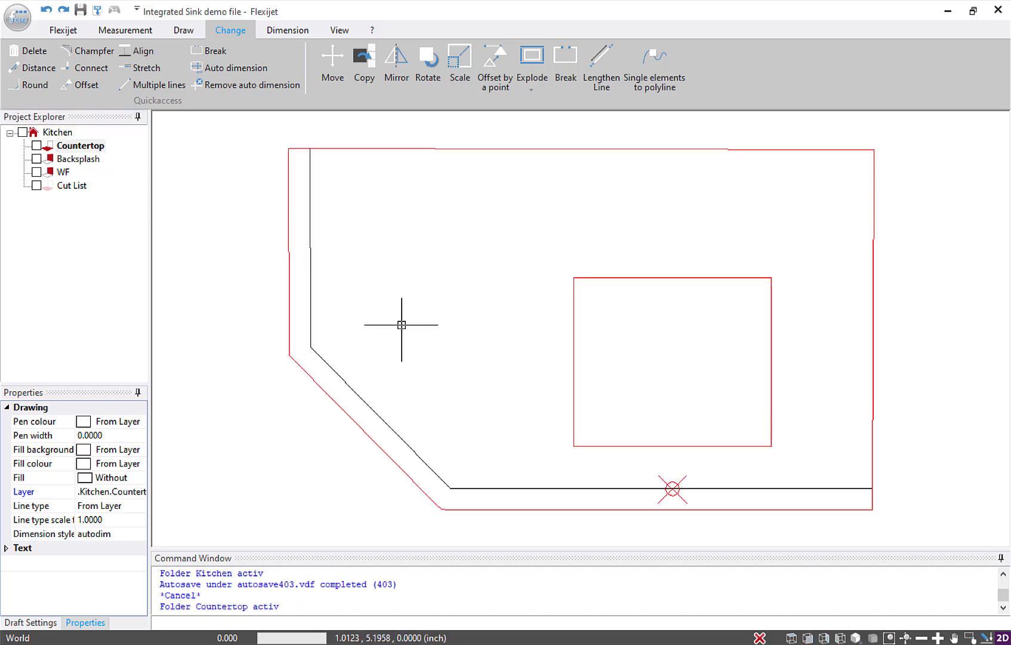
mouse_move(577, 306)
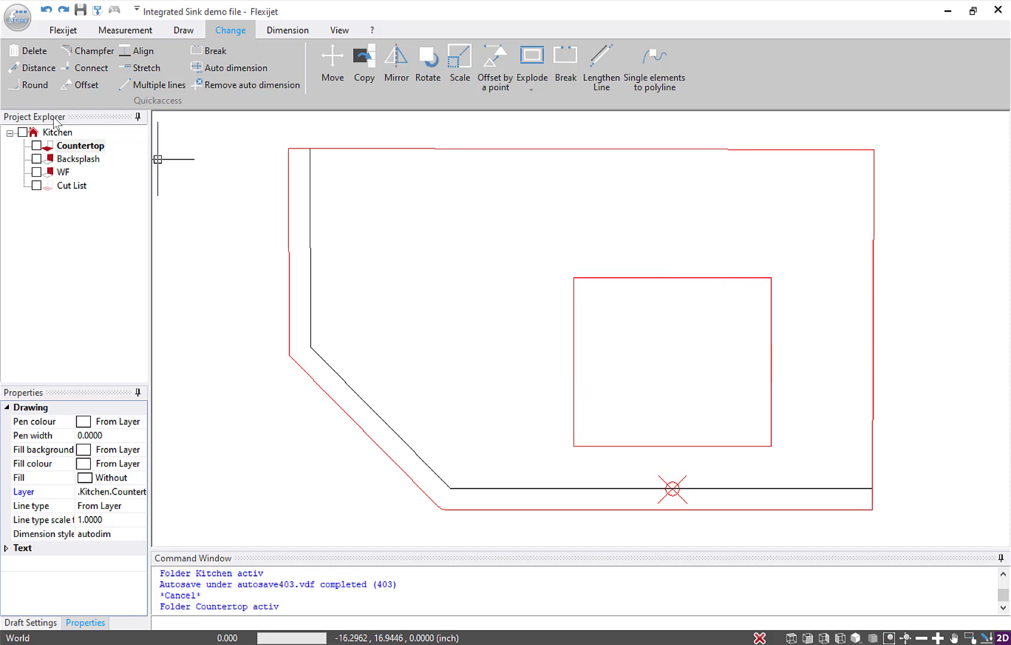
Create a plain folder named 'Sink' under Kitchen and make it active.
right_click(57, 132)
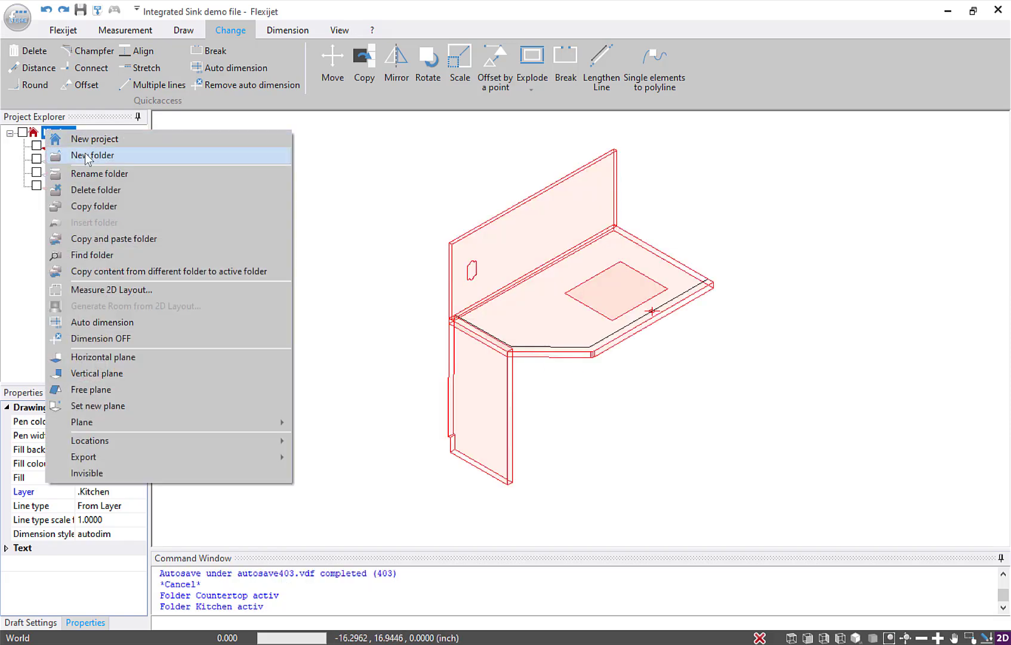
left_click(91, 154)
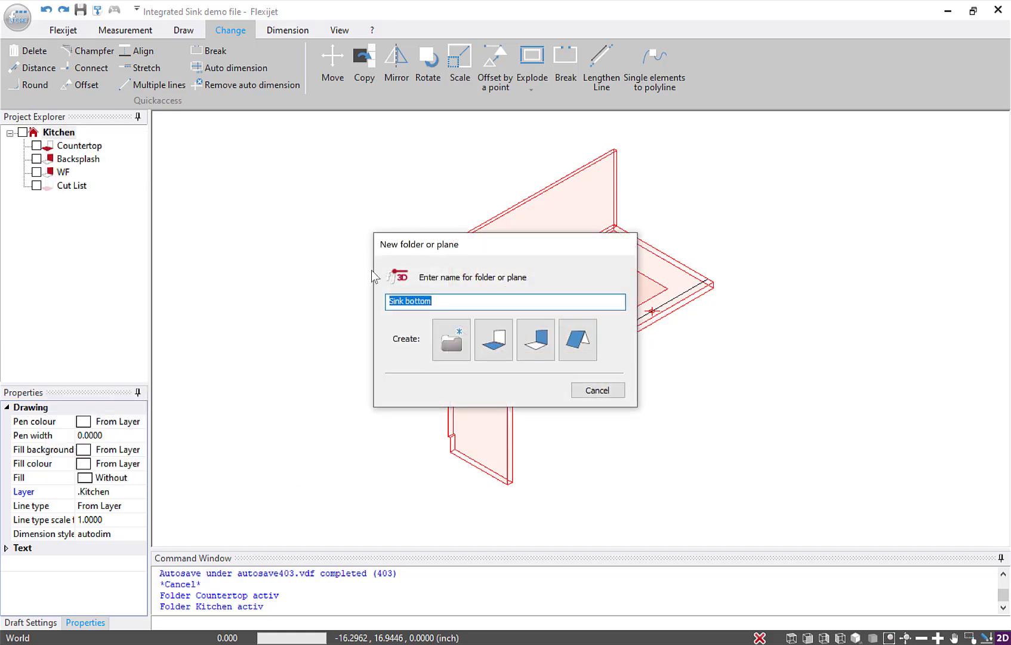
type("Sink")
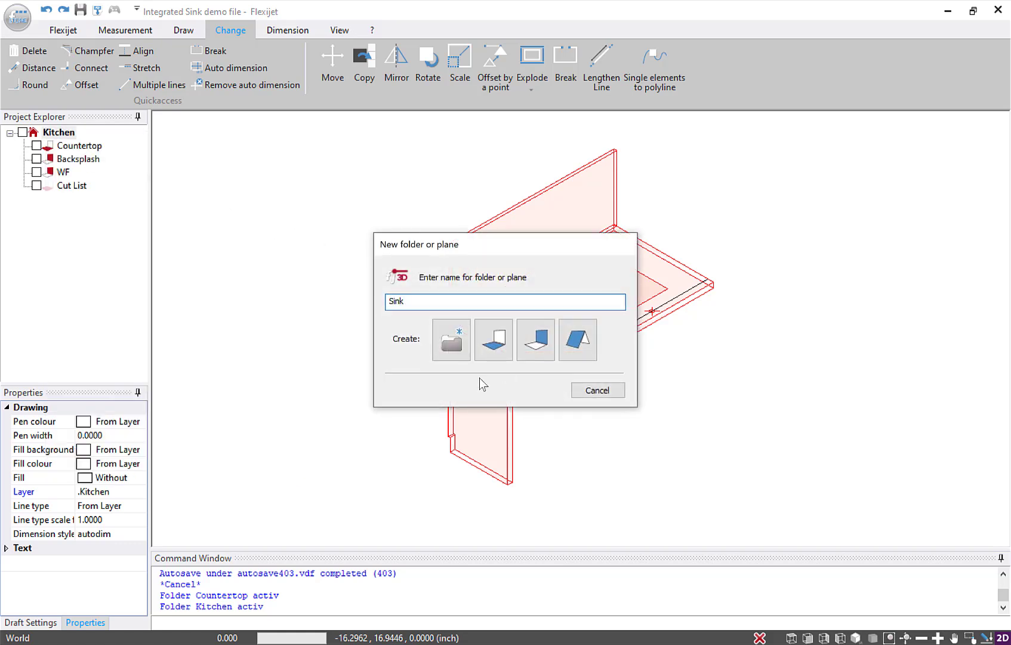
left_click(450, 339)
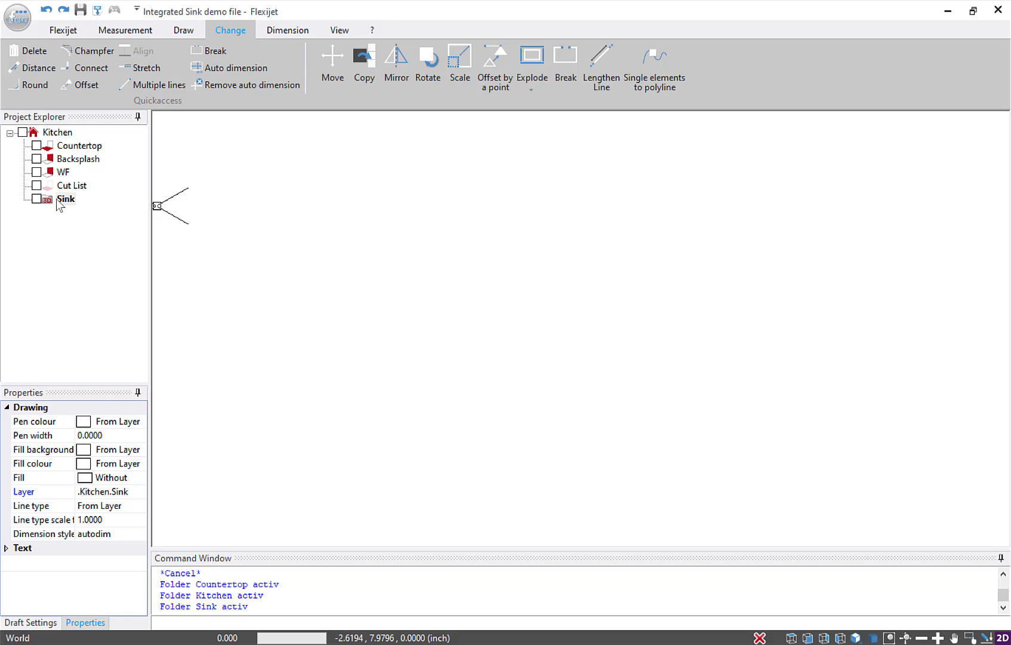
left_click(65, 199)
type("Back wall")
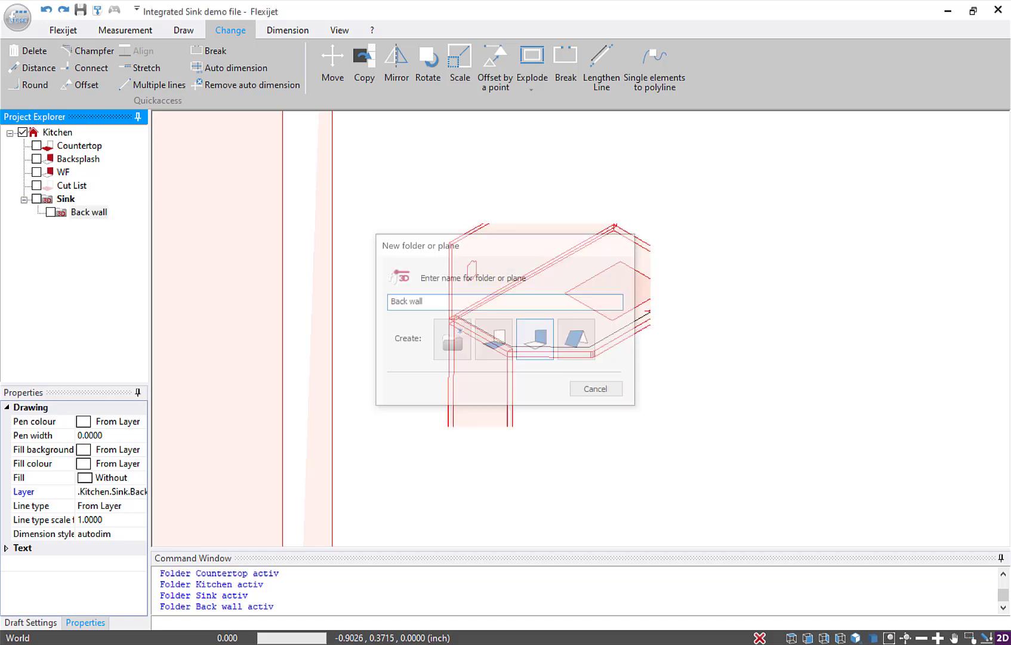
Set the Back wall plane on the cutout's back edge and draw its rectangle, depth 8.
left_click(535, 338)
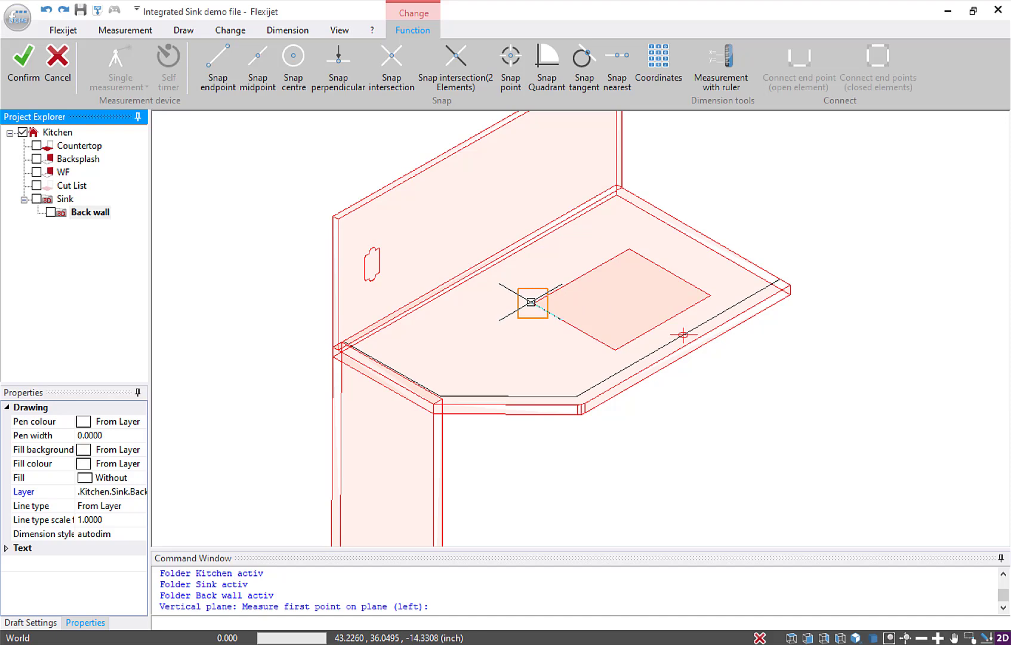
left_click(230, 30)
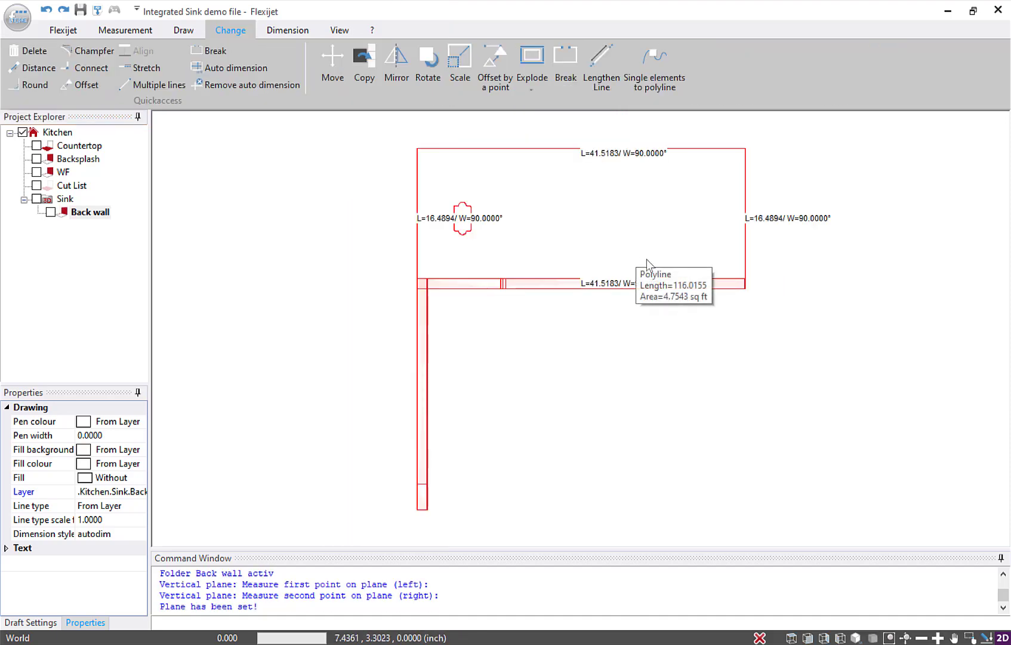
left_click(183, 30)
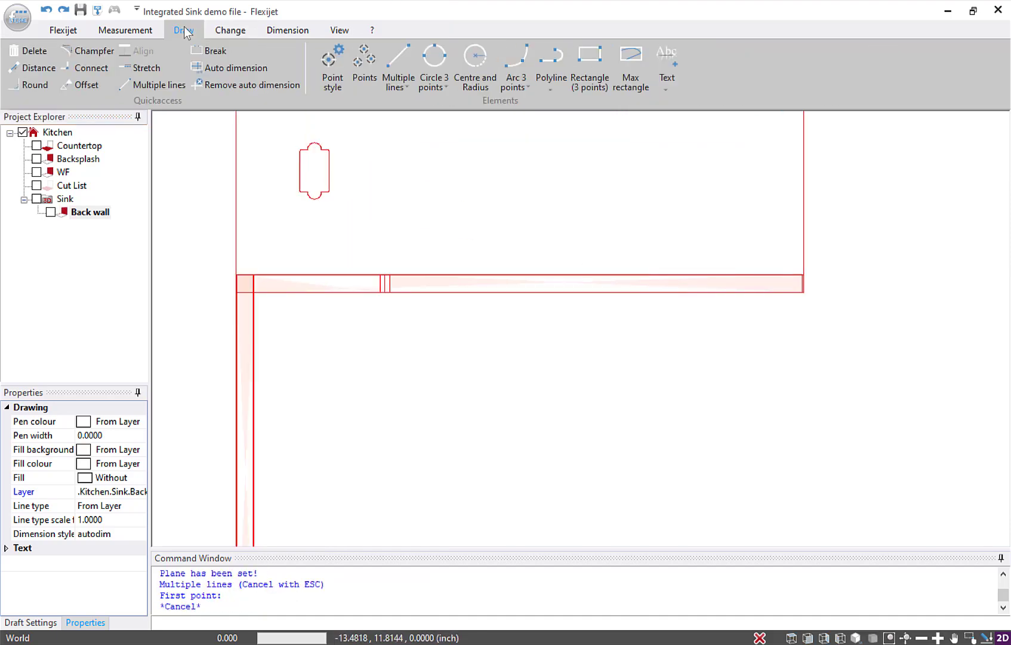
mouse_move(588, 55)
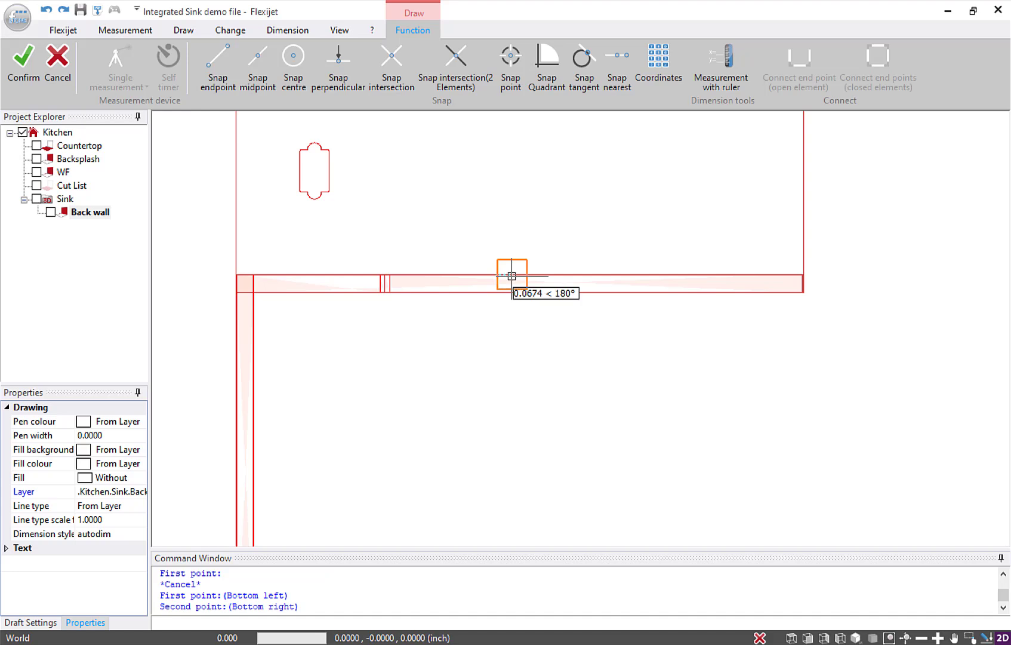
mouse_move(705, 273)
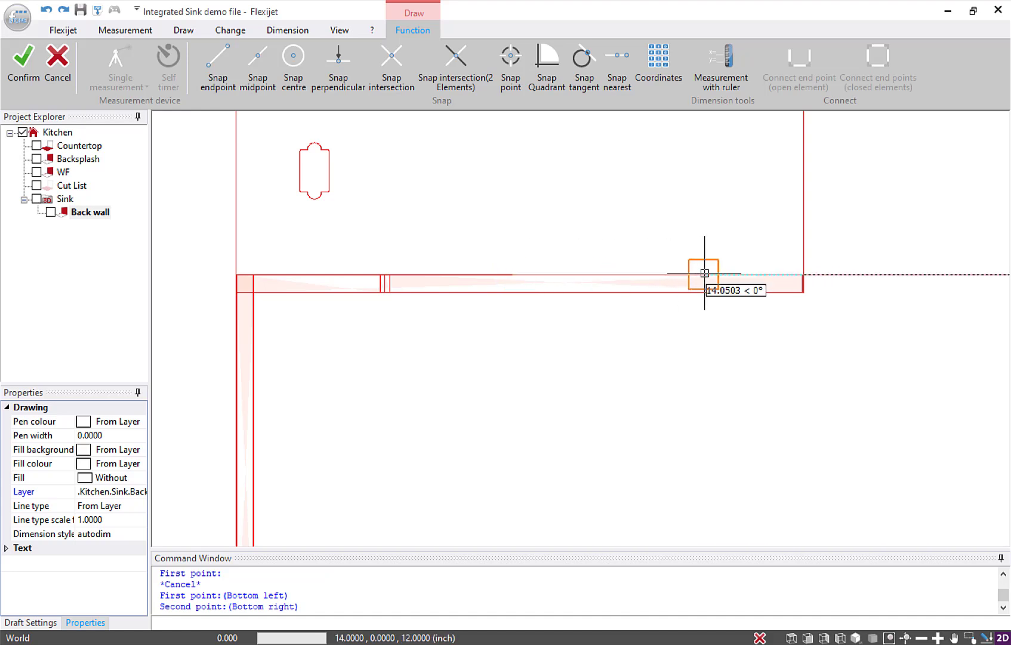
left_click(705, 272)
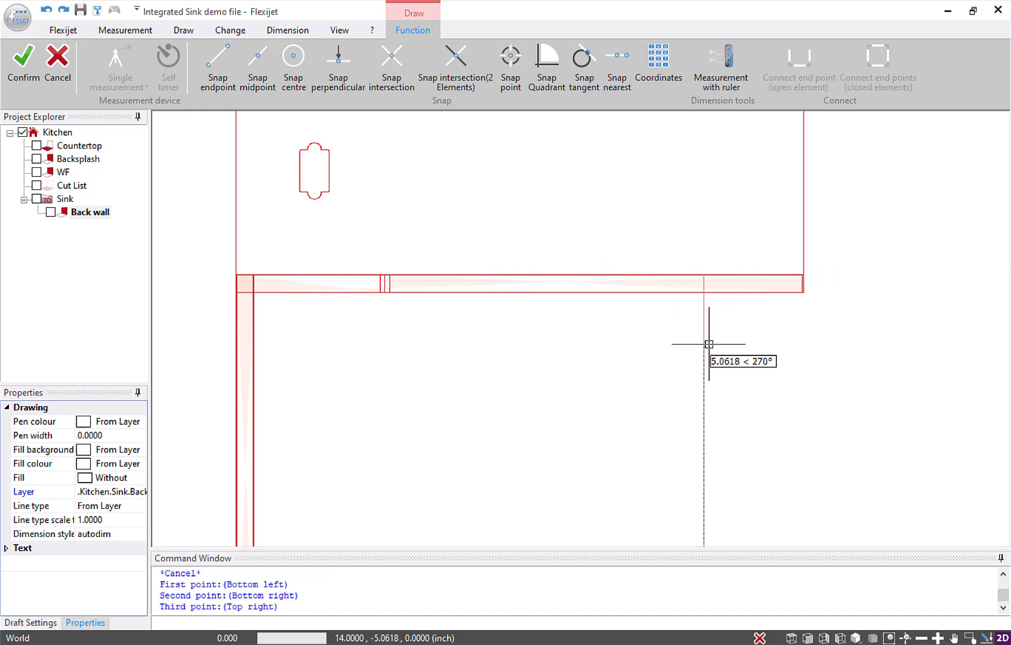
mouse_move(705, 357)
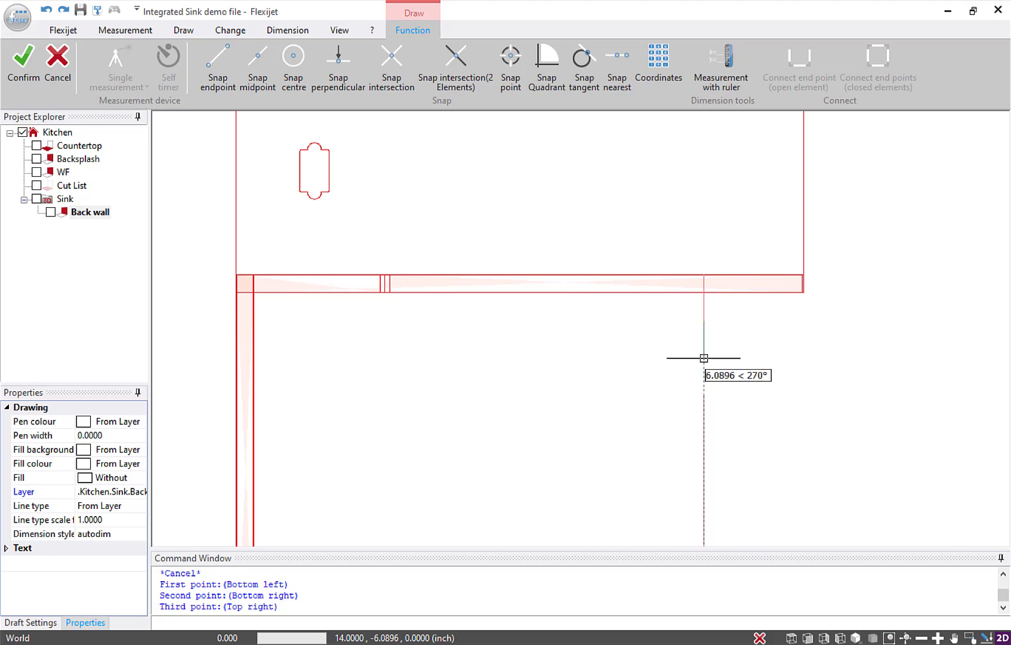
type("8")
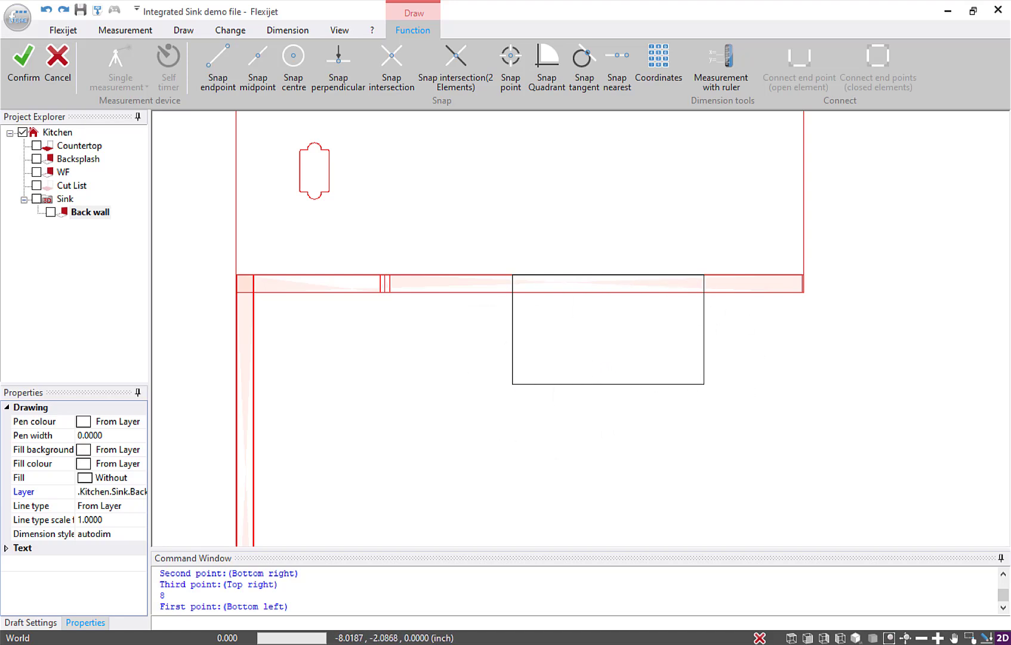
left_click(183, 30)
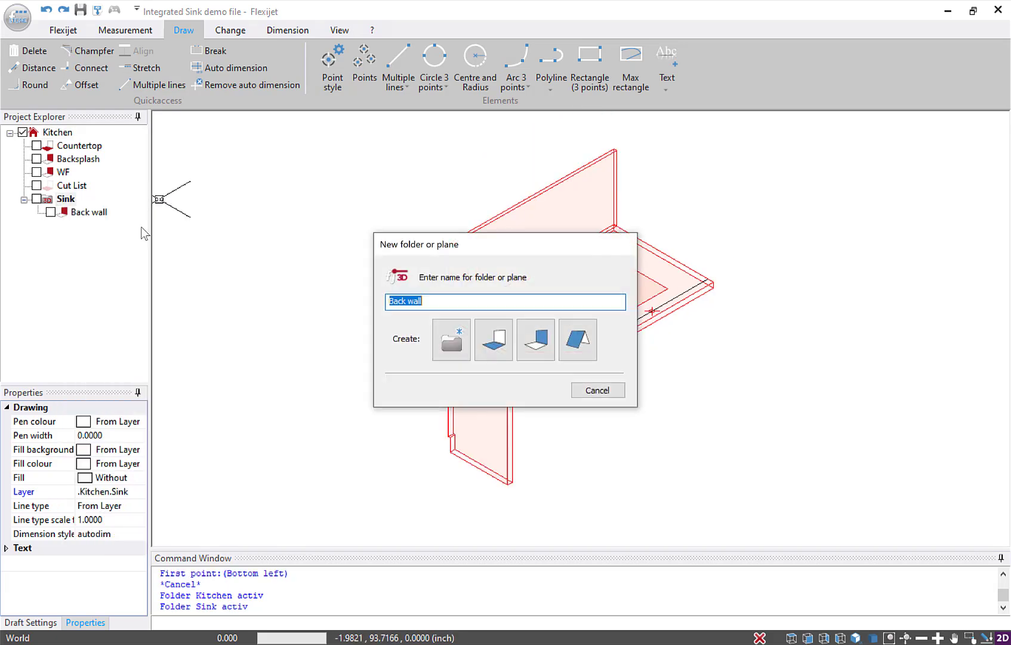
Create a vertical plane named 'Front wall' and pick its first point.
type("Front")
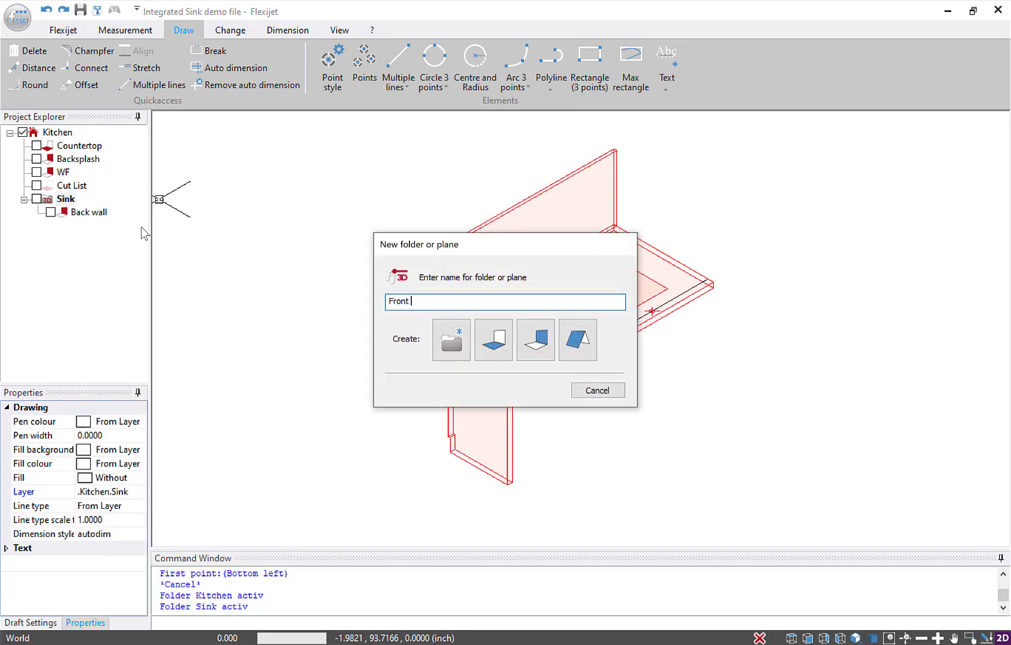
type("wall")
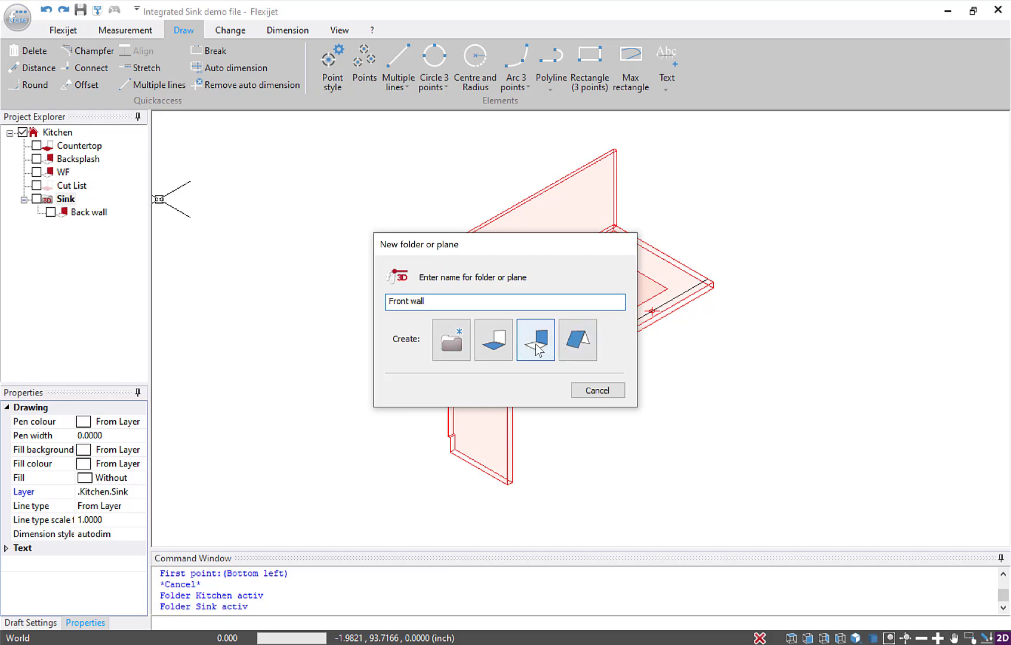
left_click(534, 339)
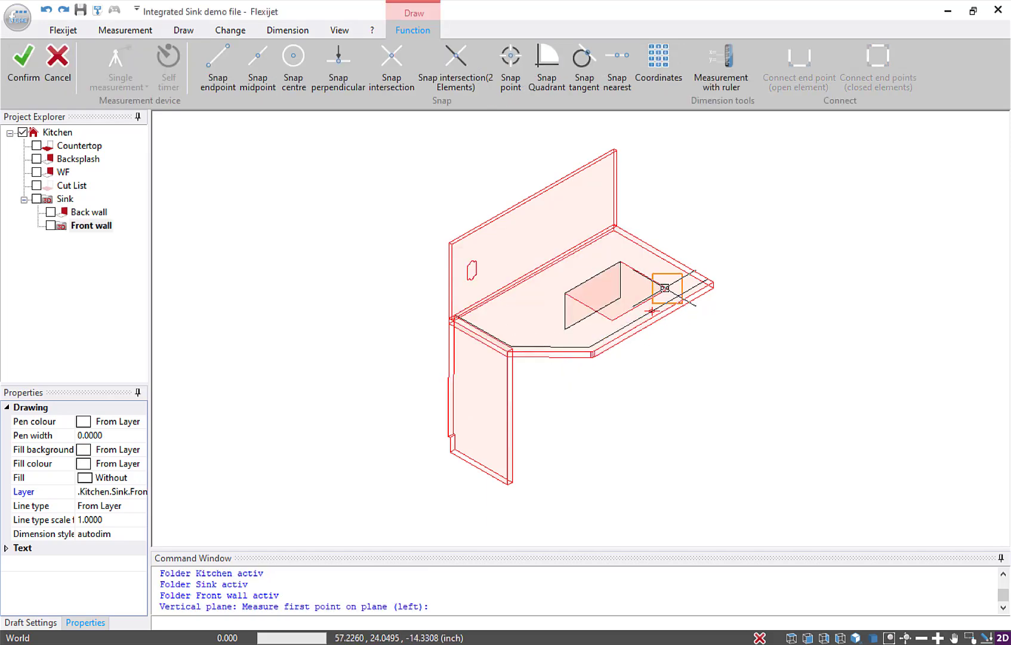
left_click(183, 30)
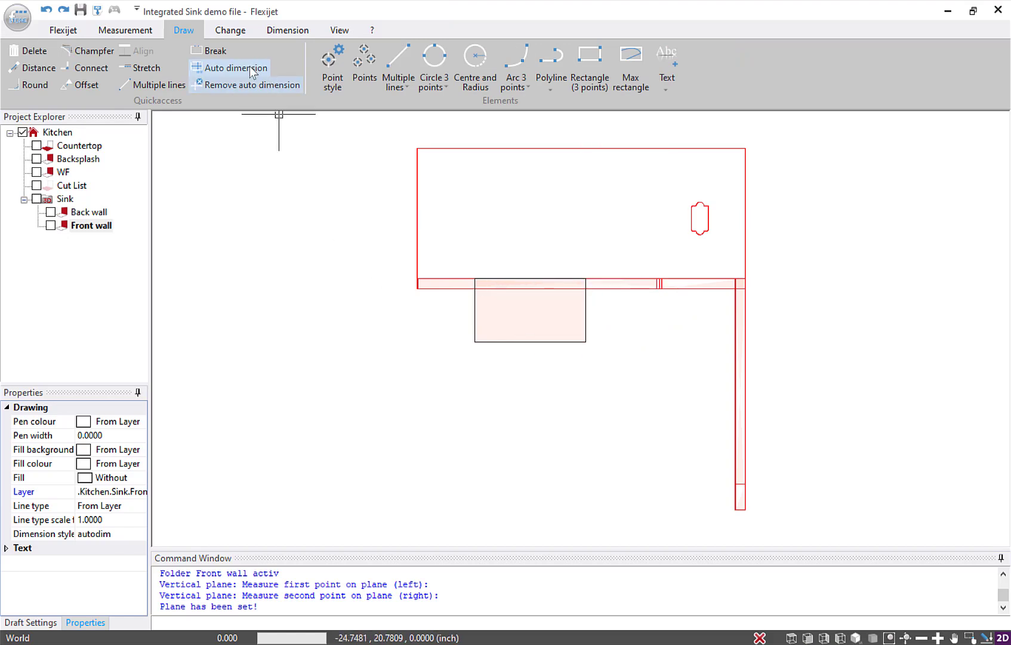
Draw the front wall as a three-point rectangle with height 6.
left_click(588, 66)
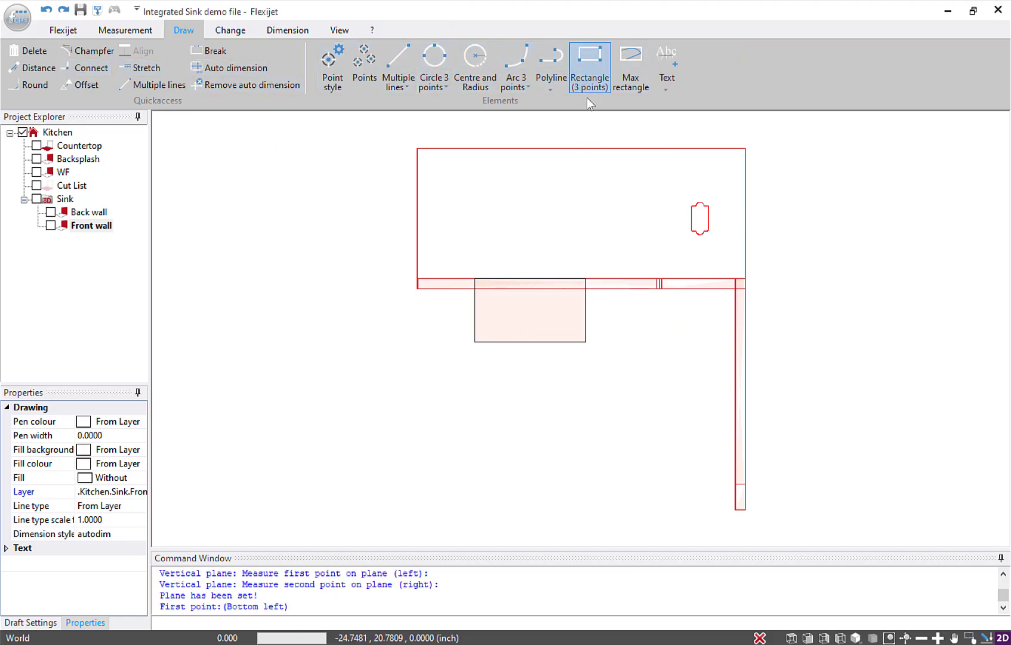
left_click(588, 66)
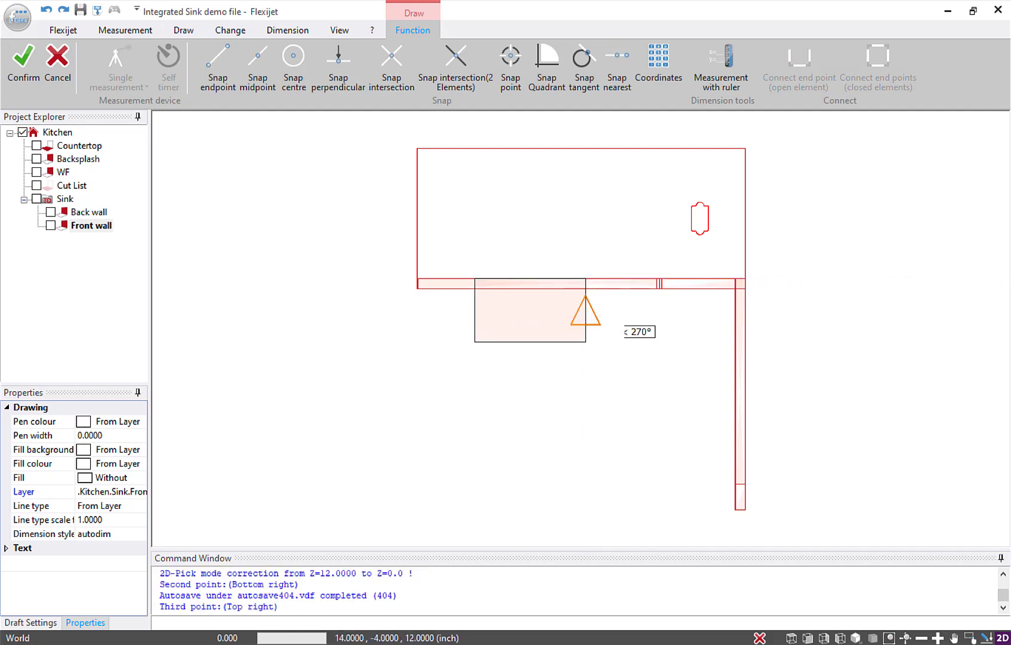
mouse_move(584, 314)
type("6")
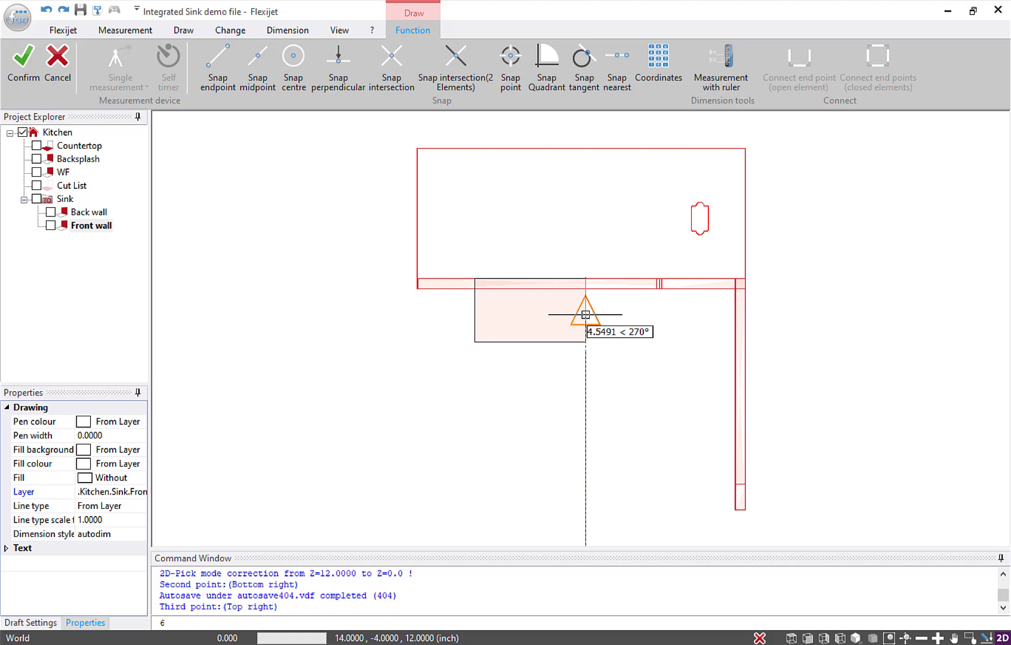
left_click(586, 315)
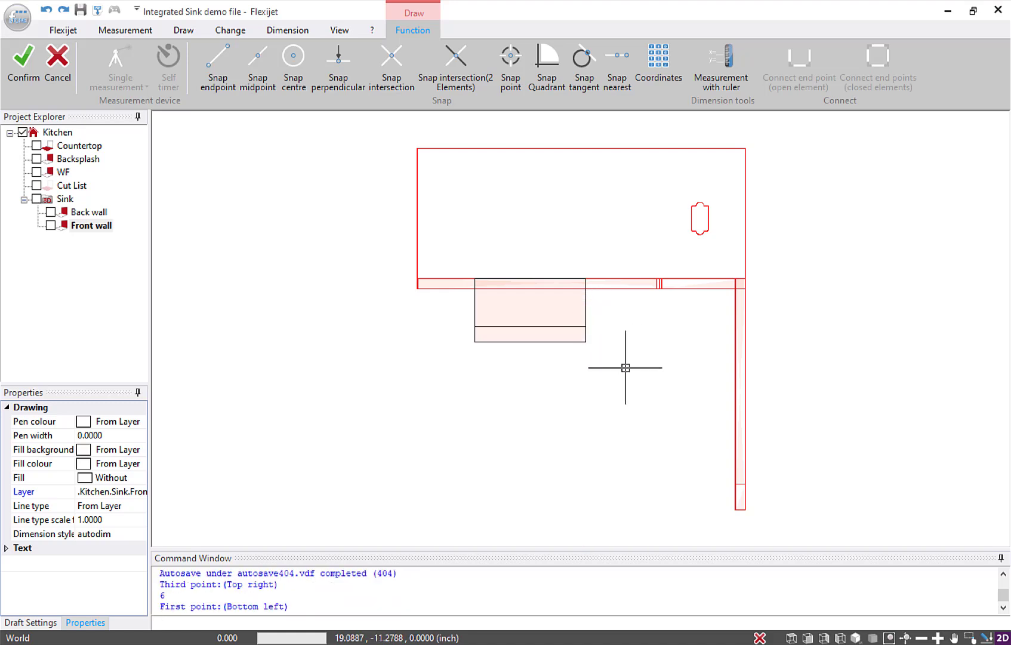
left_click(184, 30)
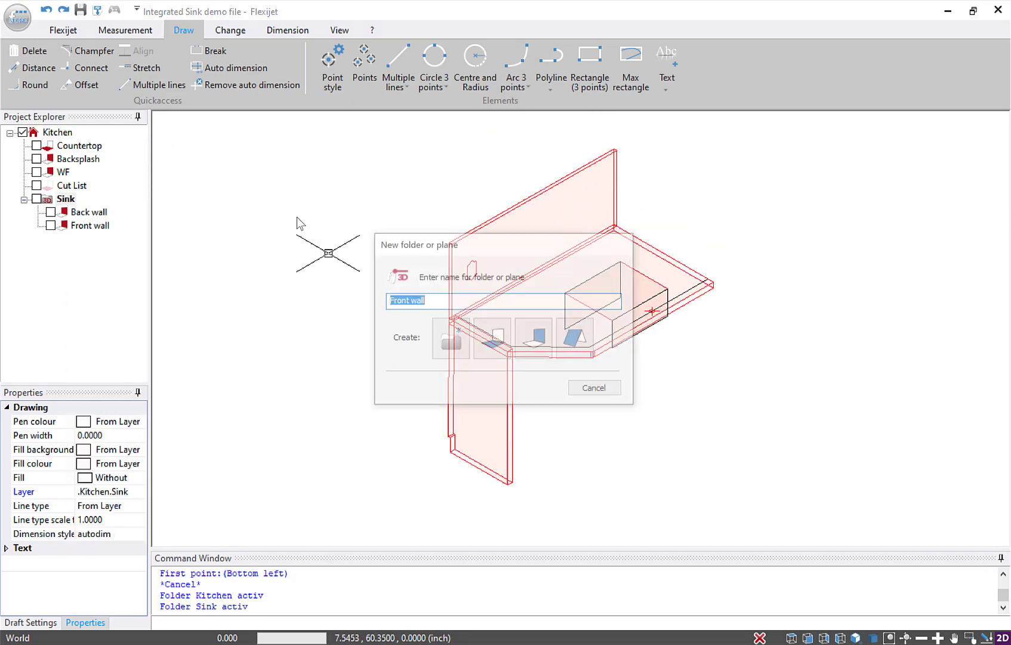
Create a 'Left wall' plane and begin tracing the left wall outline as a polyline.
type("Left wall")
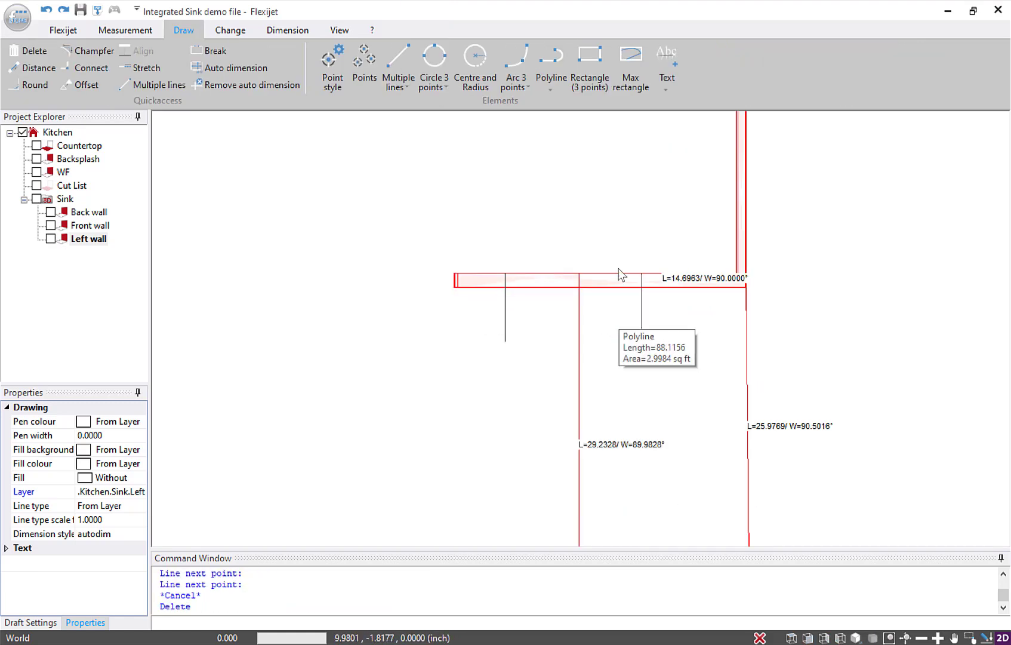
left_click(550, 67)
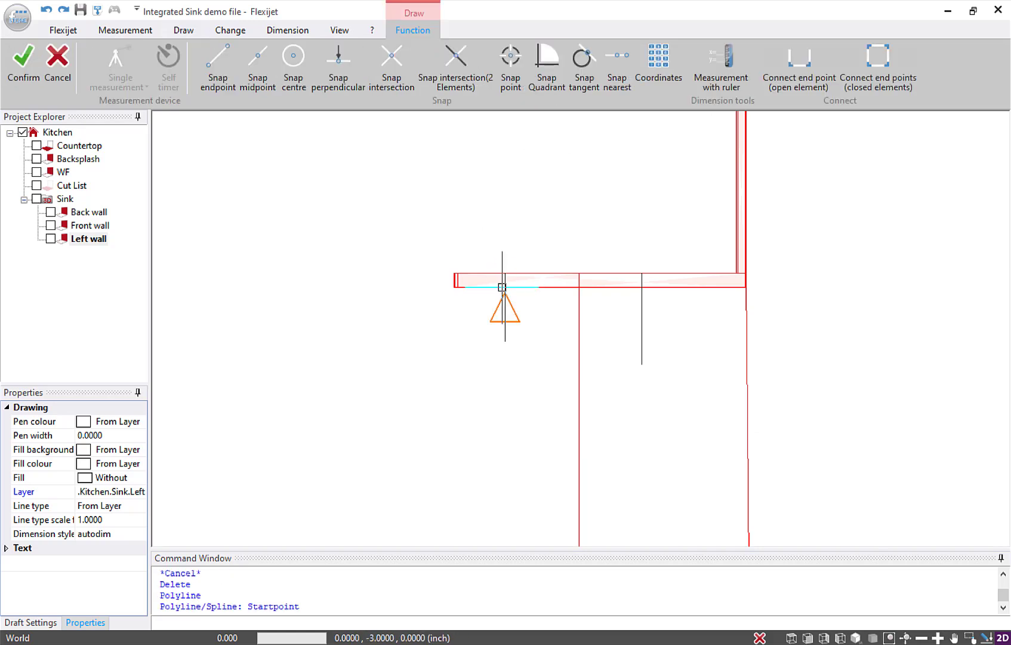
left_click(503, 287)
type("Right side")
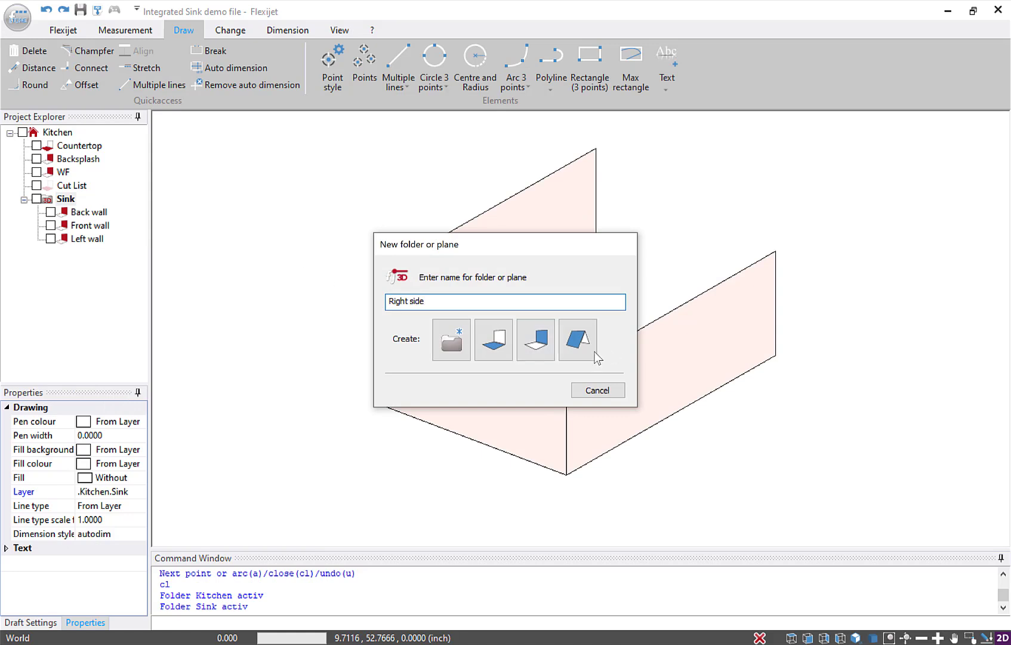
mouse_move(536, 339)
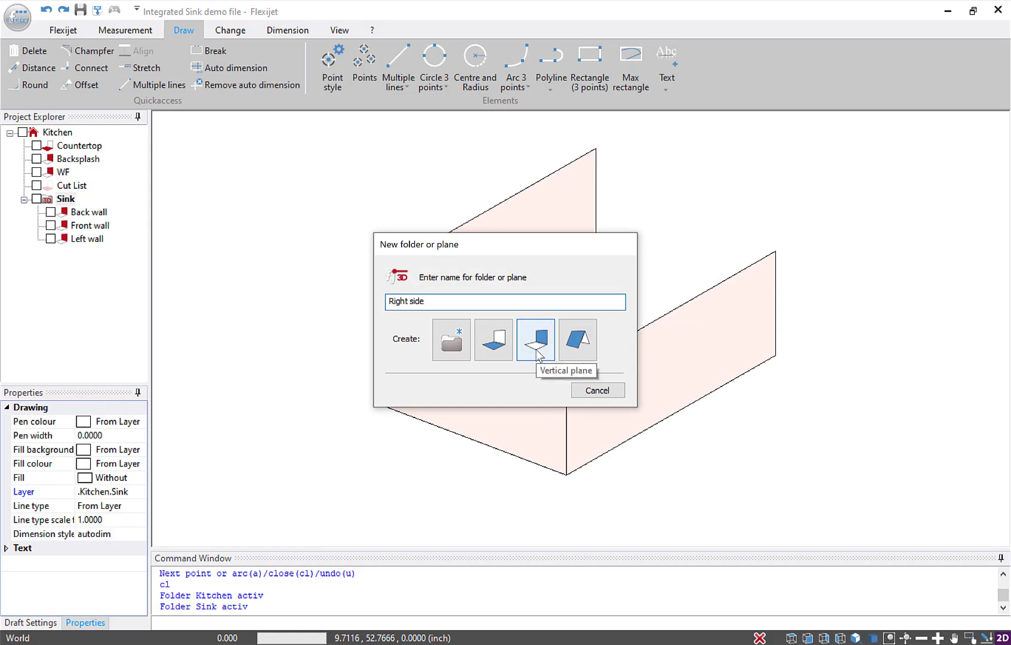
Make 'Right side' a vertical plane and start tracing the right wall polyline.
left_click(535, 340)
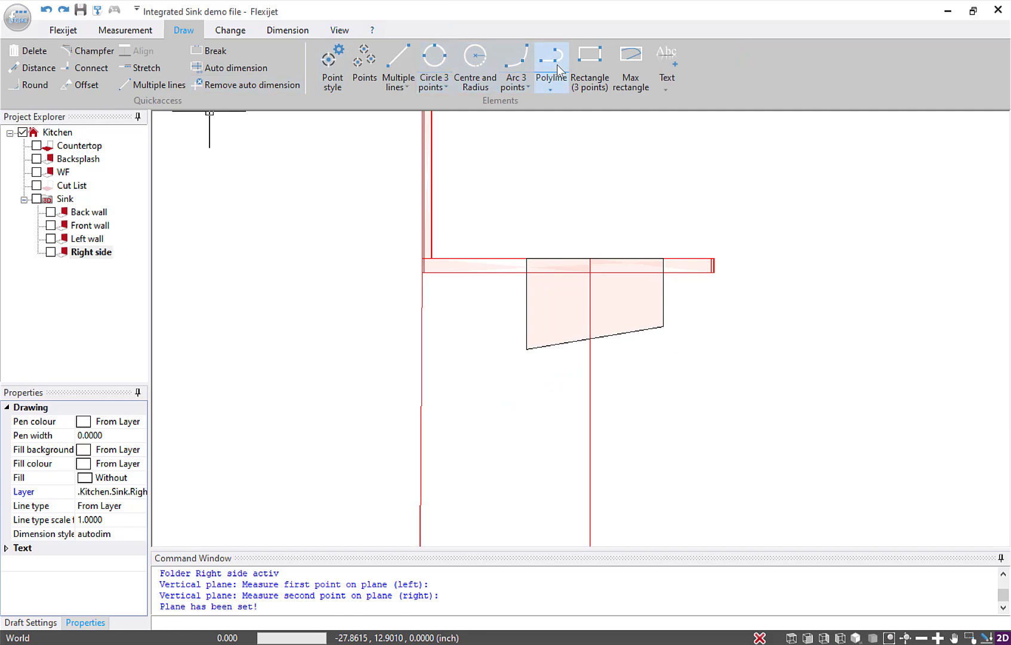
left_click(550, 55)
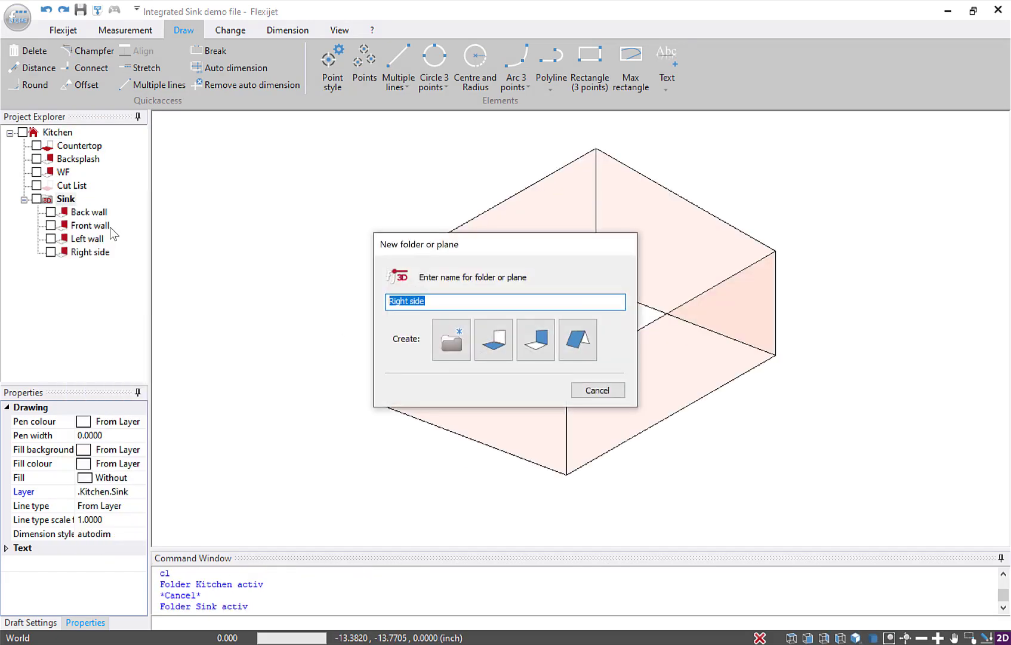
Create a free plane named 'Sink bottom' and set its first point.
type("Sink bot")
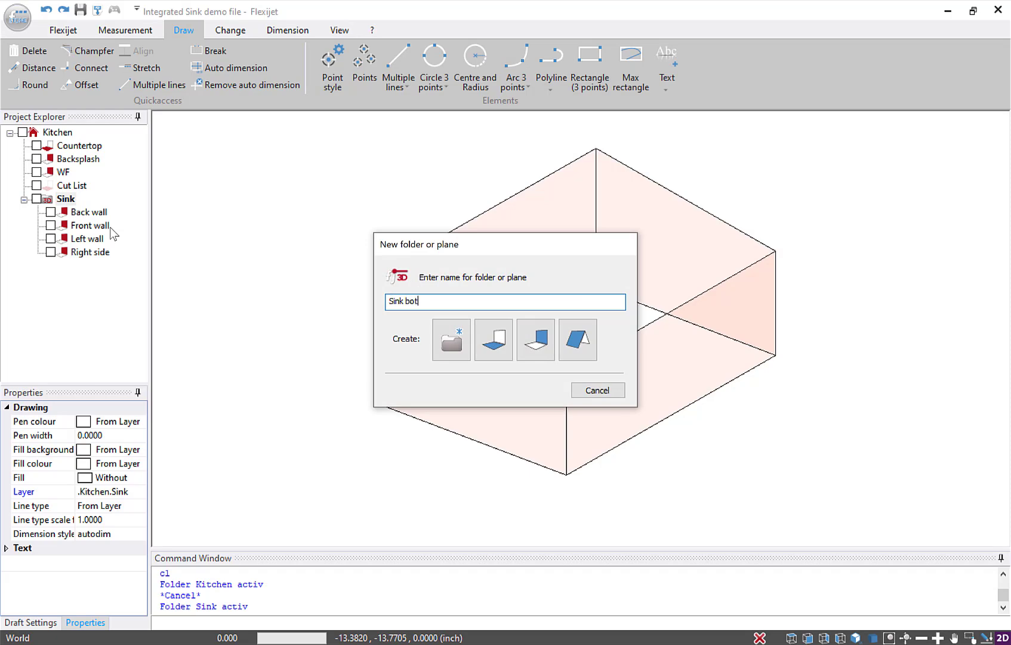
left_click(576, 339)
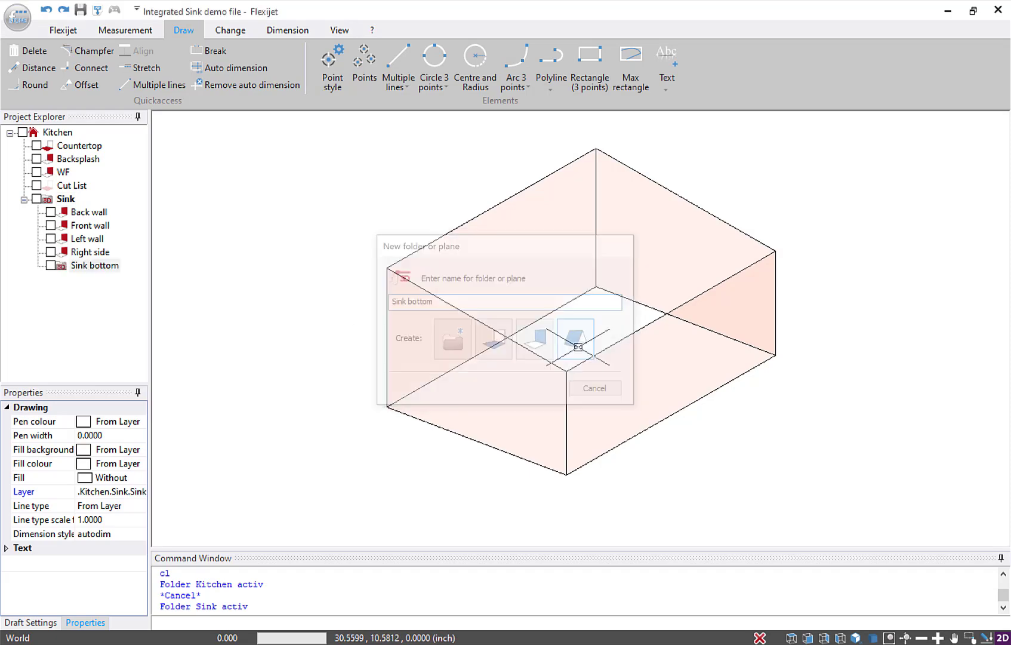
left_click(574, 338)
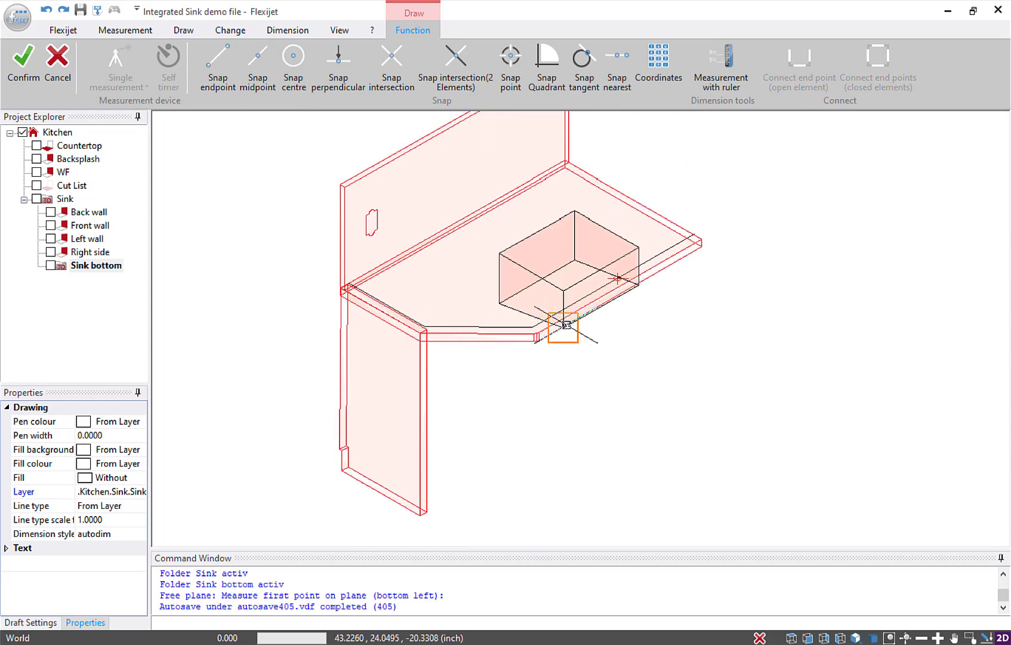
left_click(561, 322)
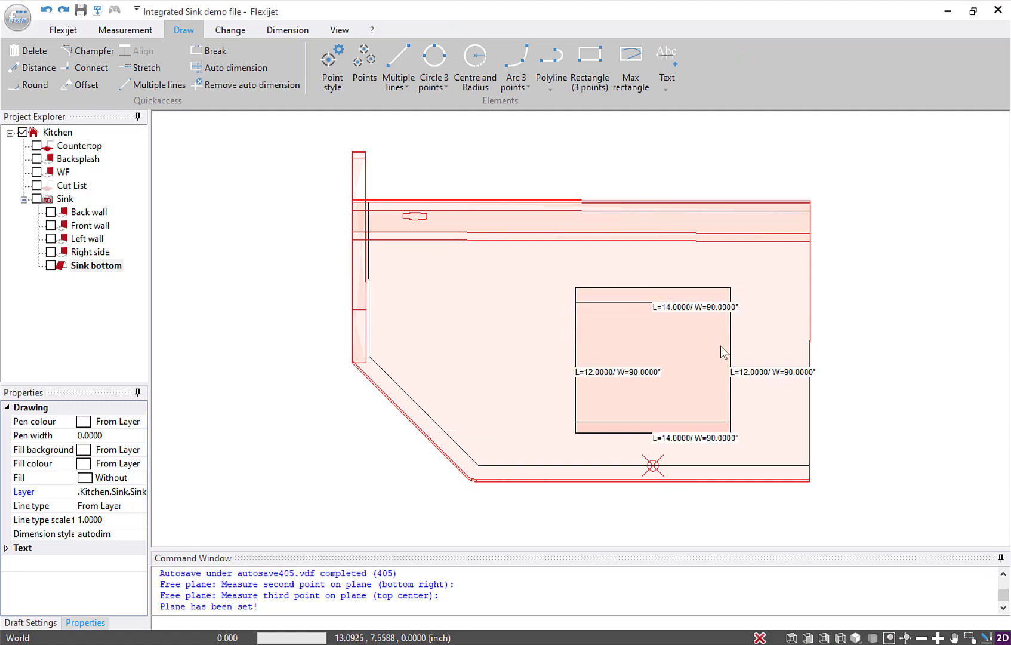
mouse_move(729, 416)
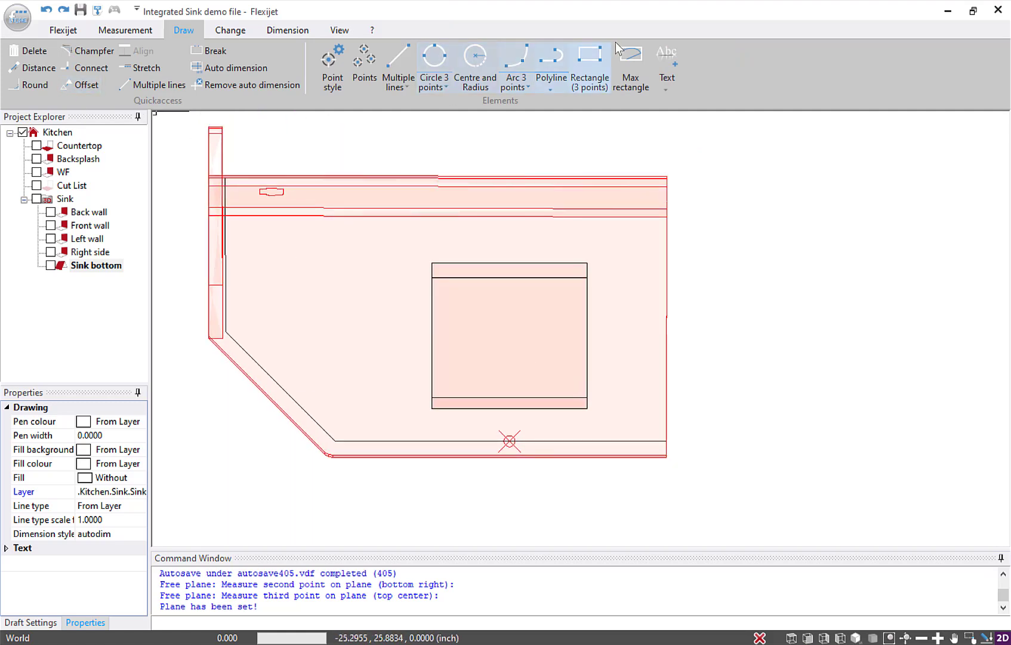
Draw the sink bottom as a three-point rectangle.
left_click(435, 264)
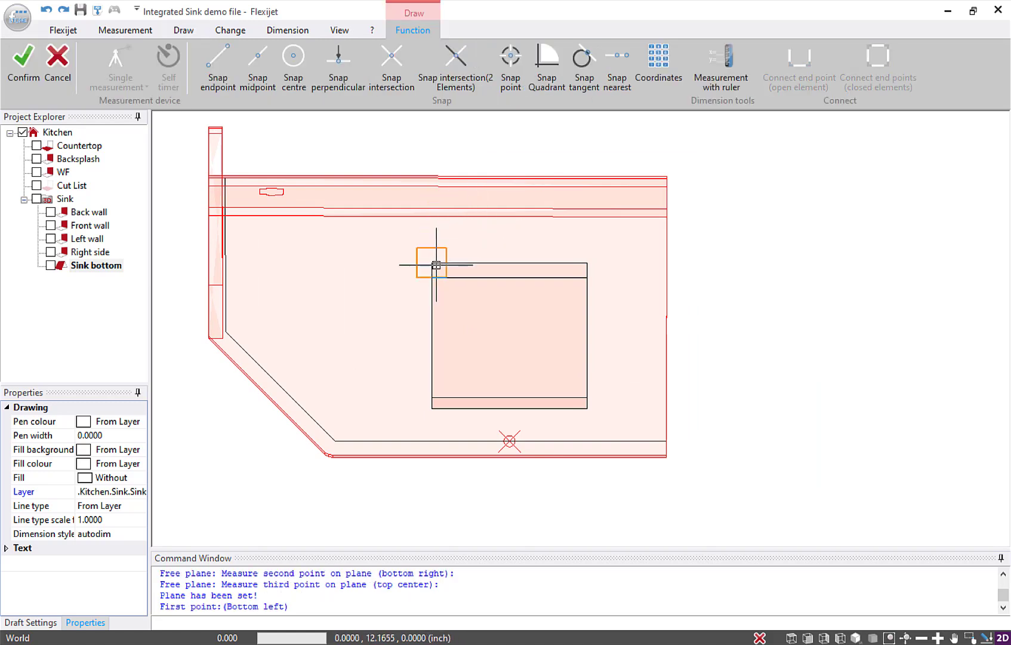
left_click(433, 264)
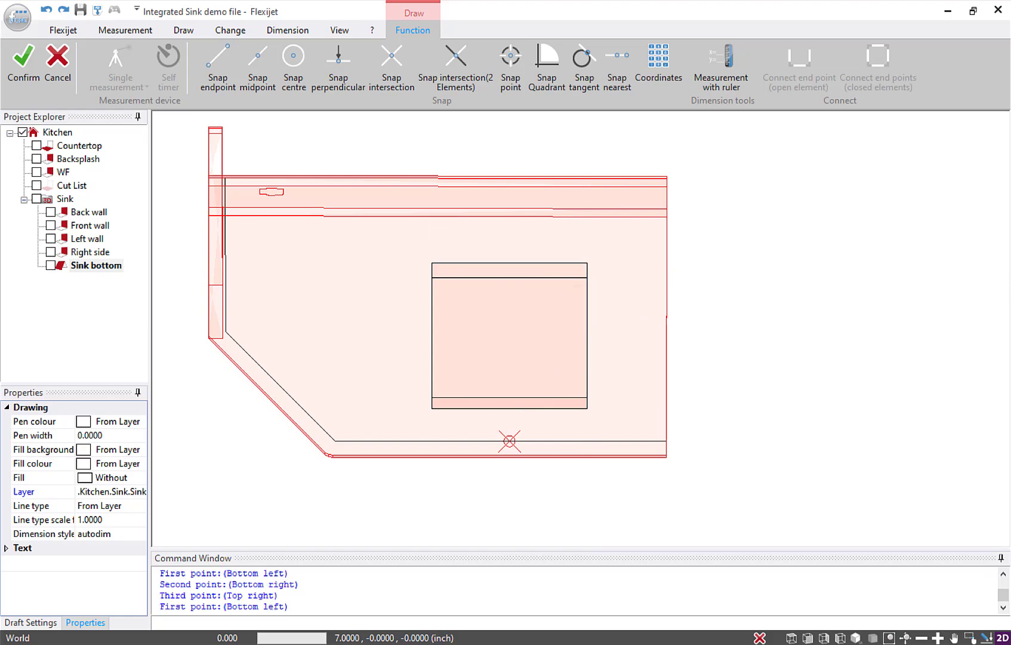
mouse_move(155, 225)
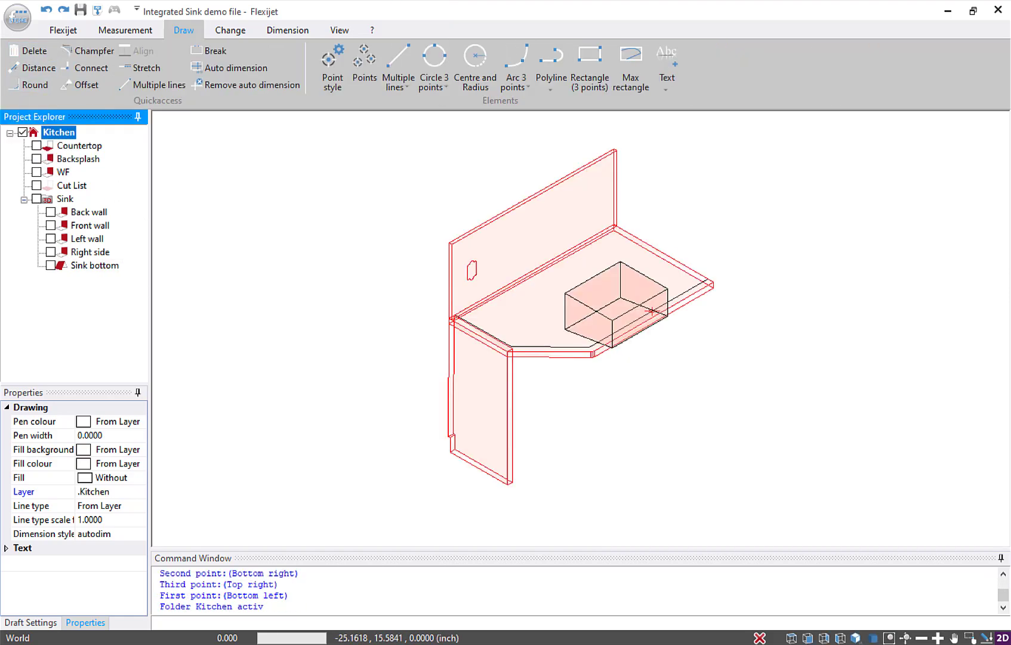
left_click(339, 30)
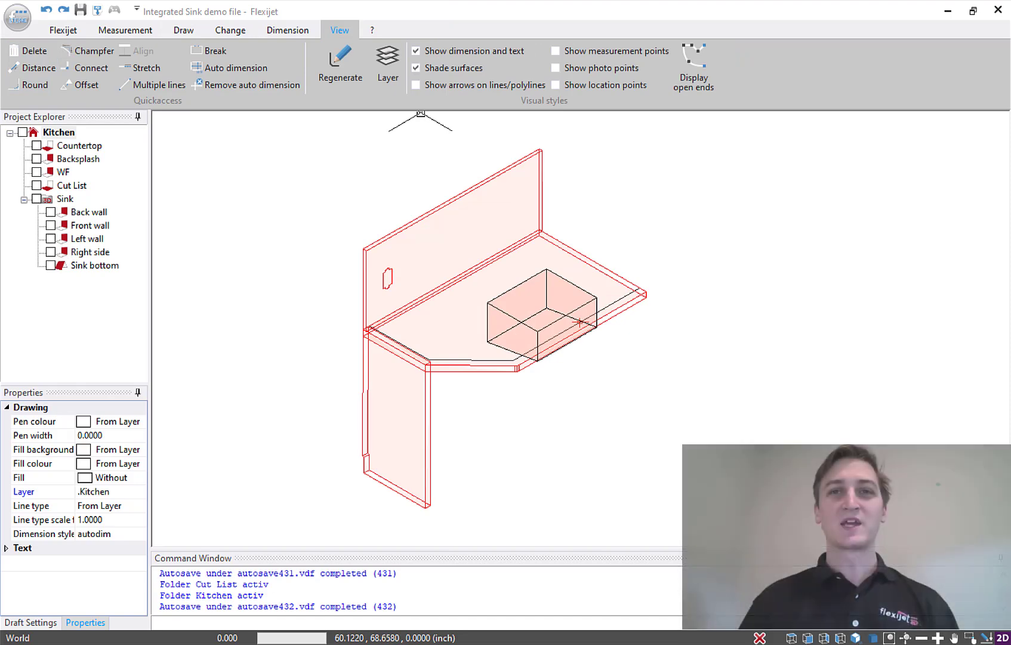